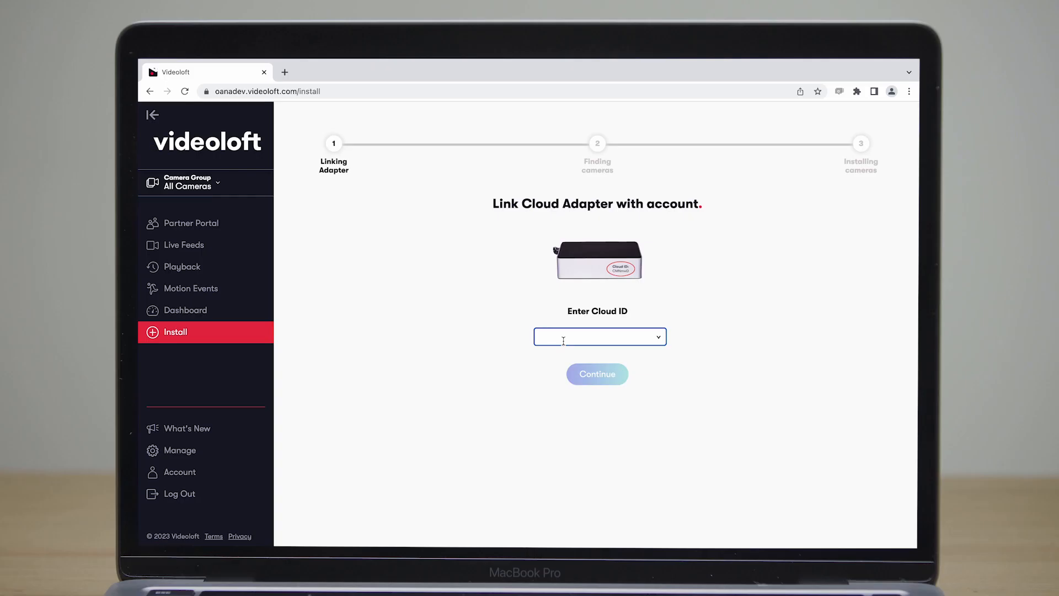
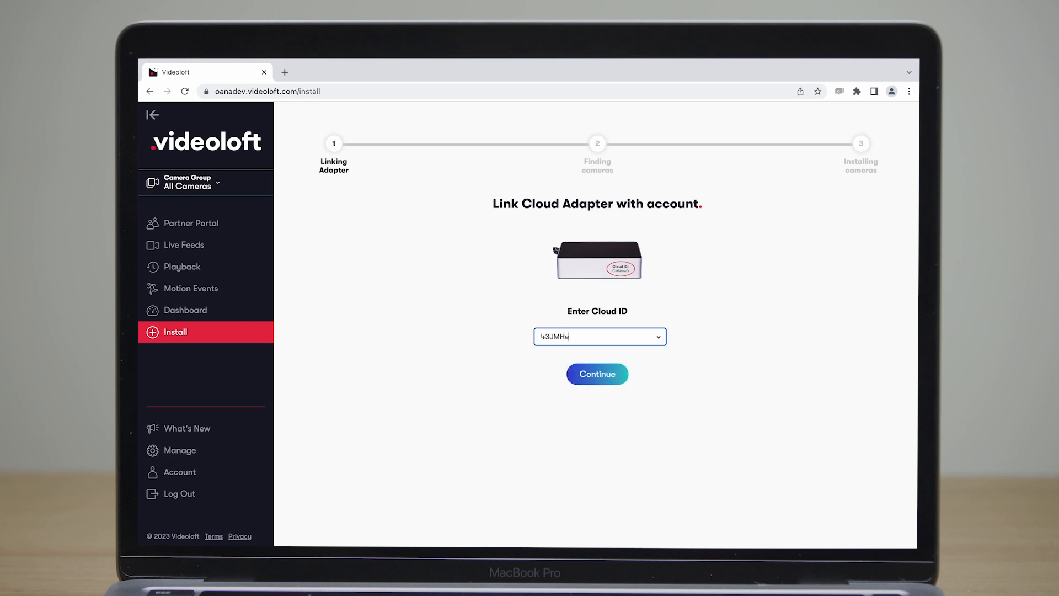
{"action": "left_click", "coordinate": [596, 374]}
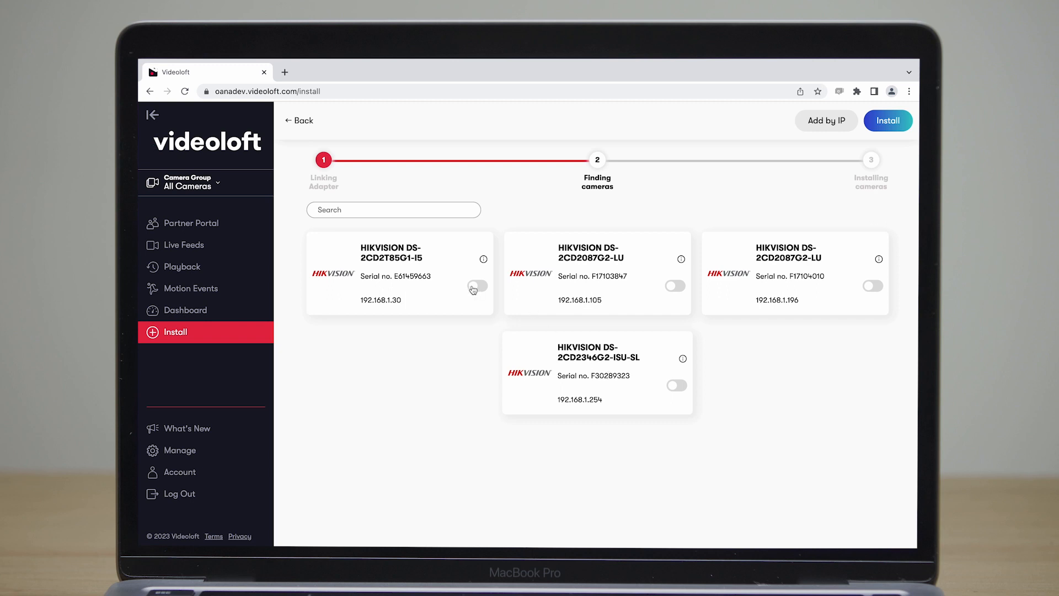
Select the Hikvision cameras with admin credentials confirmed and begin installation, registering at 10%
{"action": "left_click", "coordinate": [476, 285]}
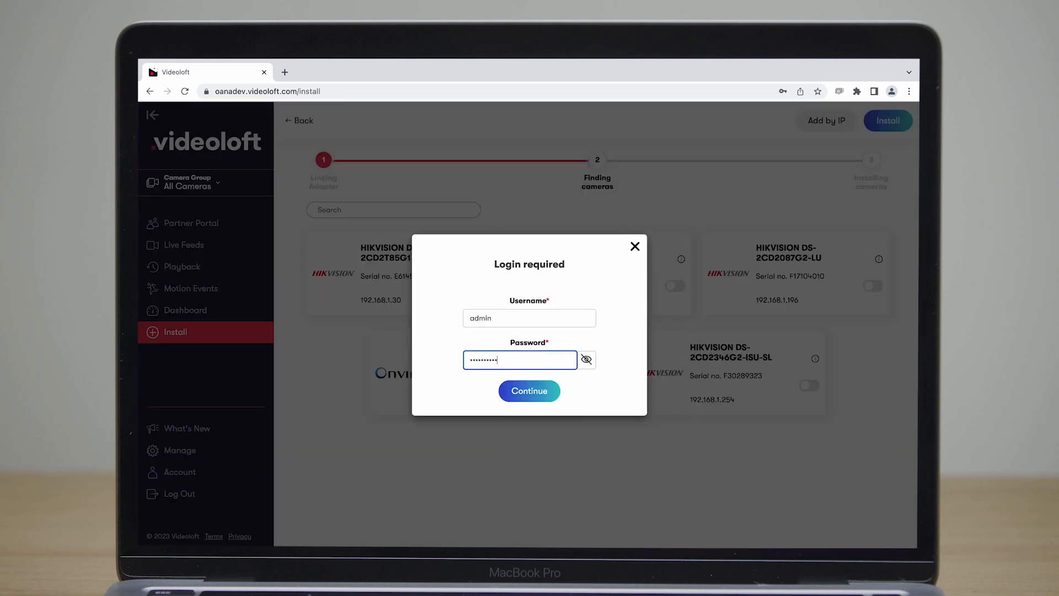
{"action": "left_click", "coordinate": [529, 390]}
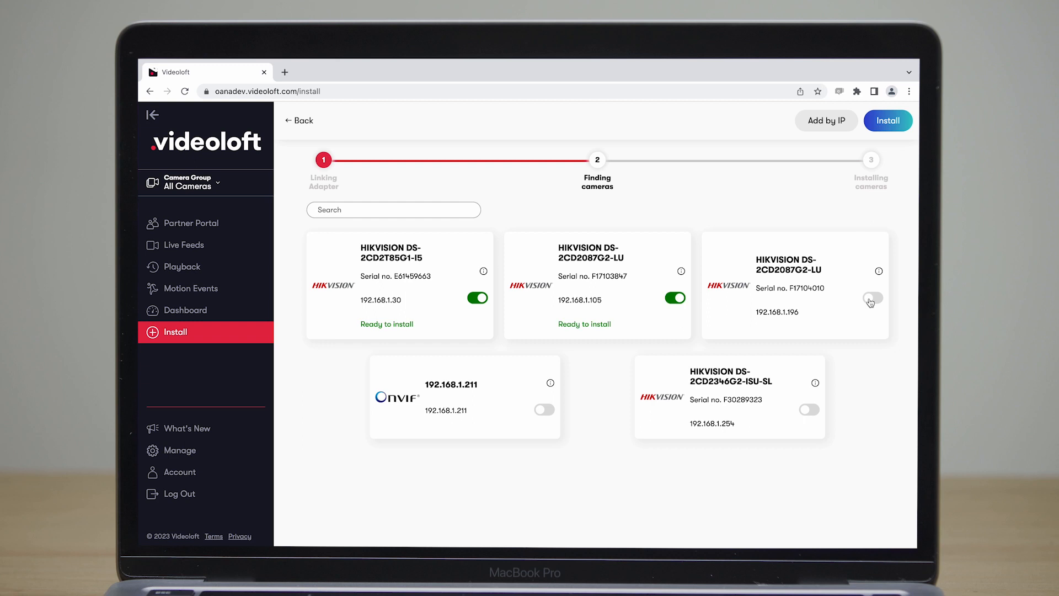
{"action": "left_click", "coordinate": [871, 298]}
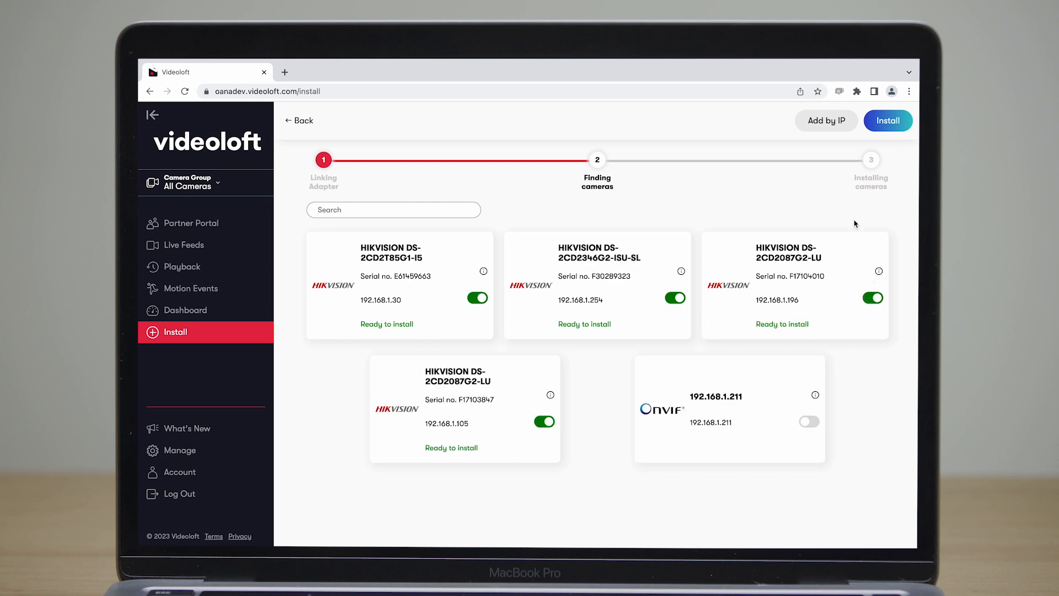
{"action": "left_click", "coordinate": [887, 120]}
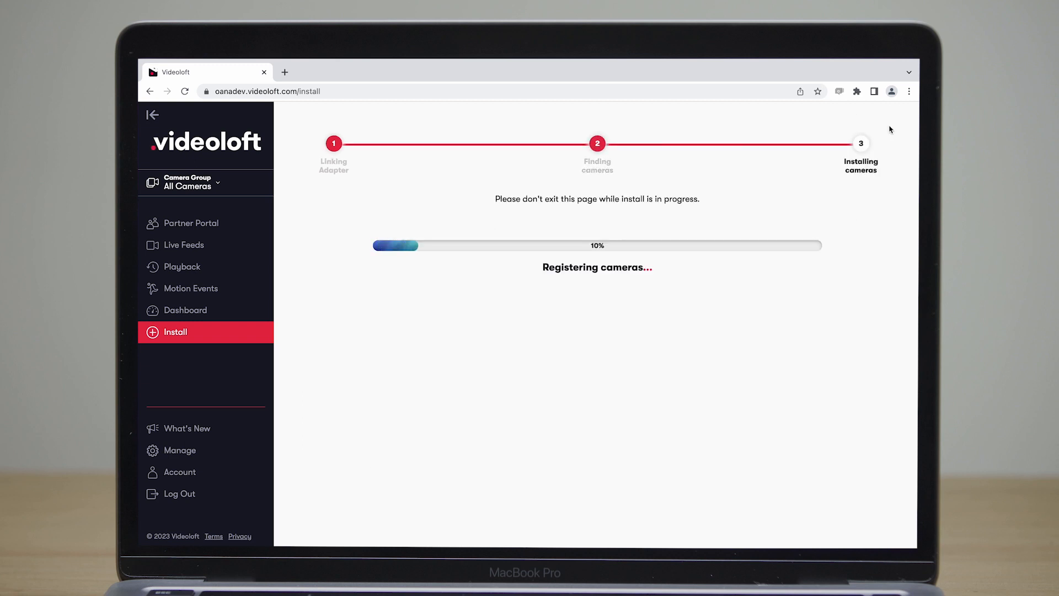